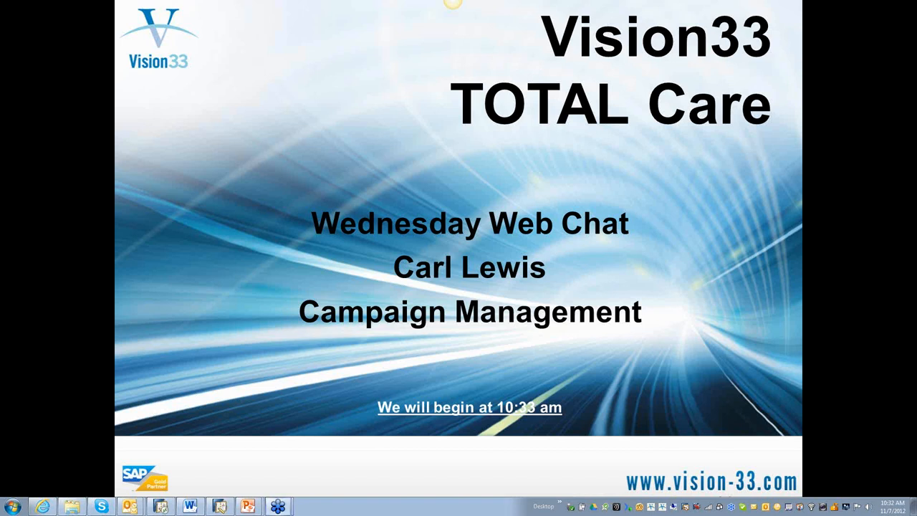
pyautogui.moveTo(416, 223)
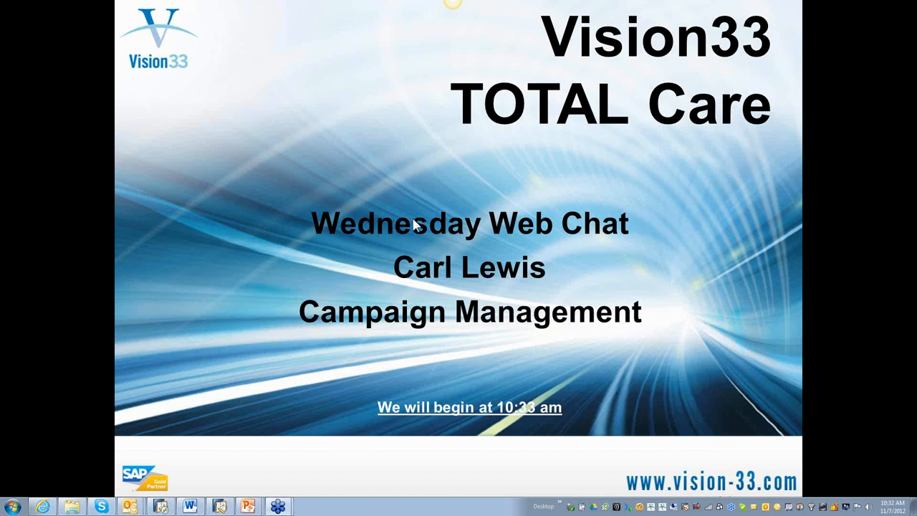
pyautogui.moveTo(533, 18)
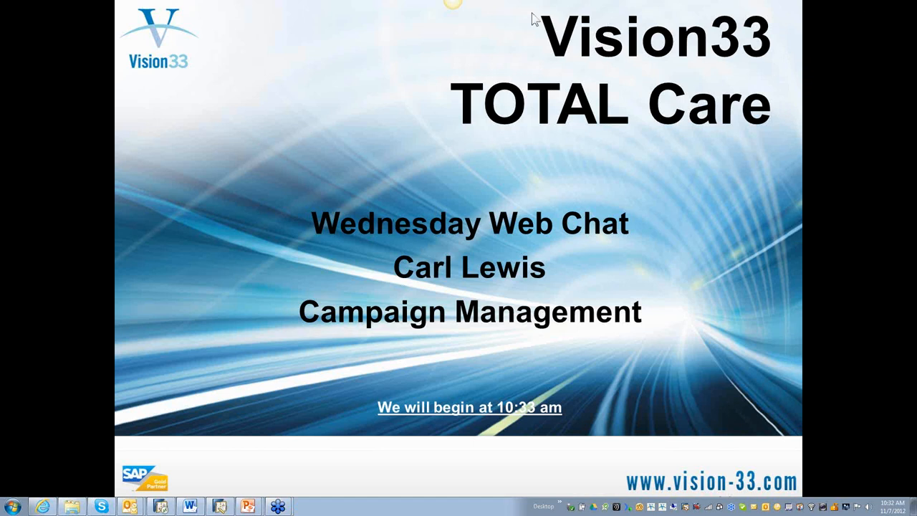
pyautogui.moveTo(490, 231)
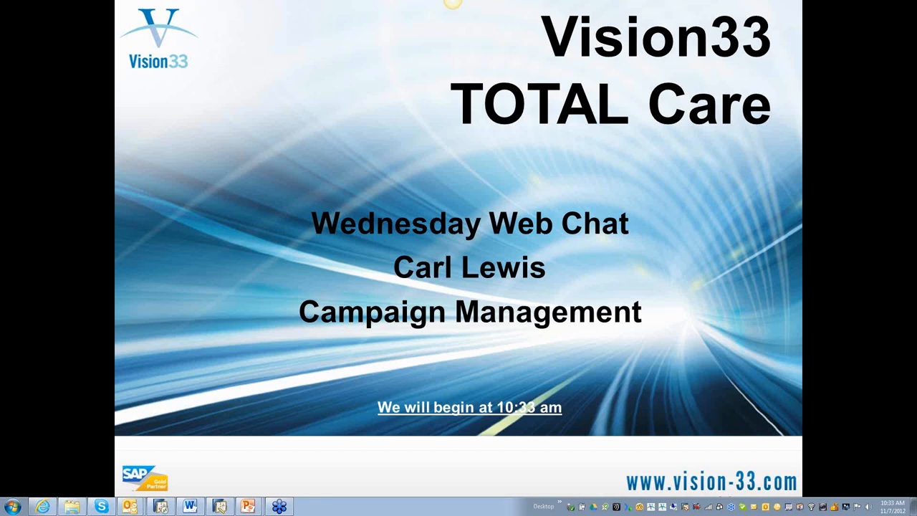
pyautogui.moveTo(303, 419)
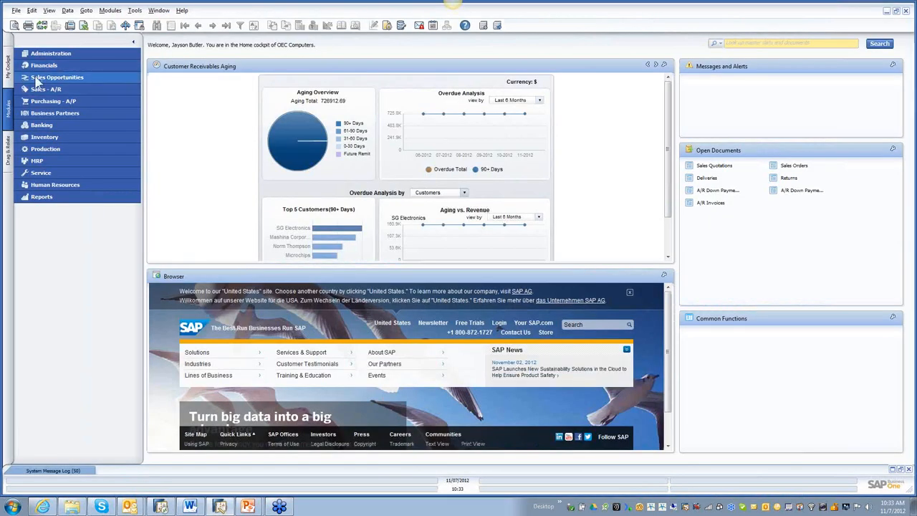
# Launch the Campaign Generation Wizard from the Business Partners module, reaching step 1 of 5.
pyautogui.click(55, 112)
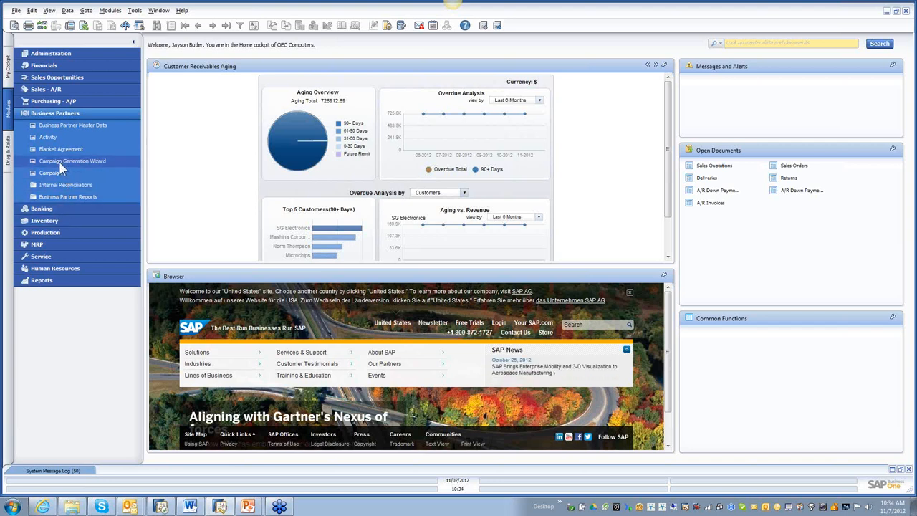
pyautogui.moveTo(57, 169)
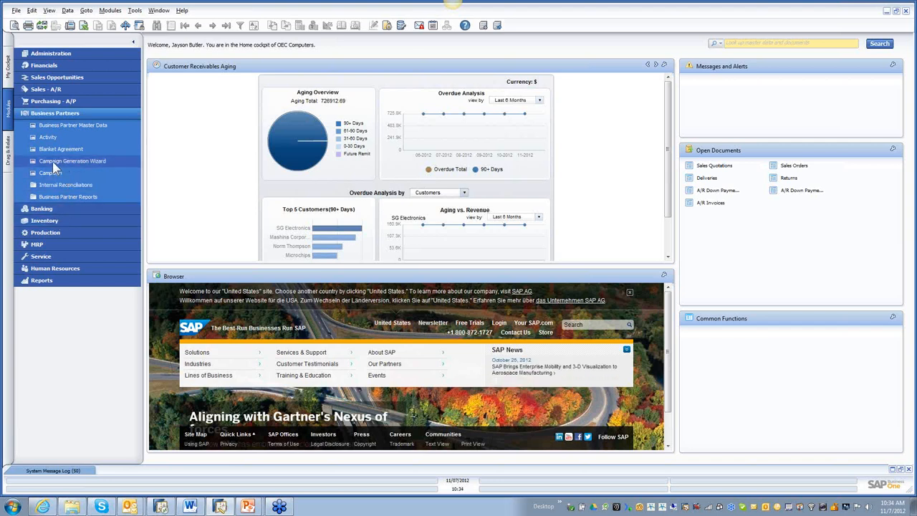
pyautogui.click(71, 160)
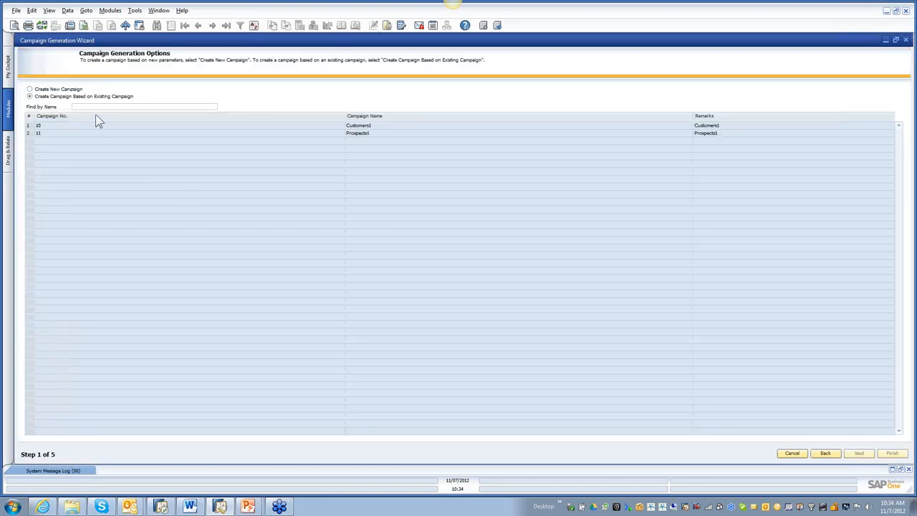
# Choose Create New Campaign and enter Customers2 as both the campaign name and remarks.
pyautogui.click(895, 40)
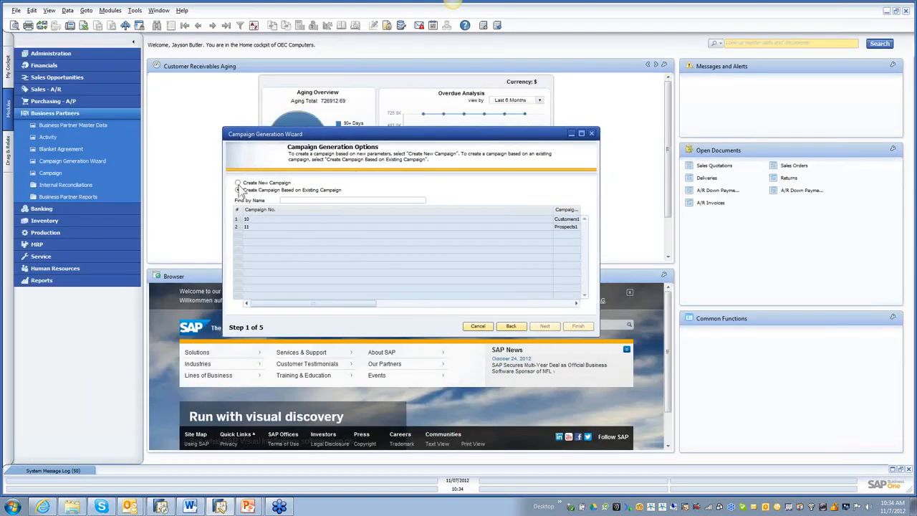
pyautogui.click(238, 189)
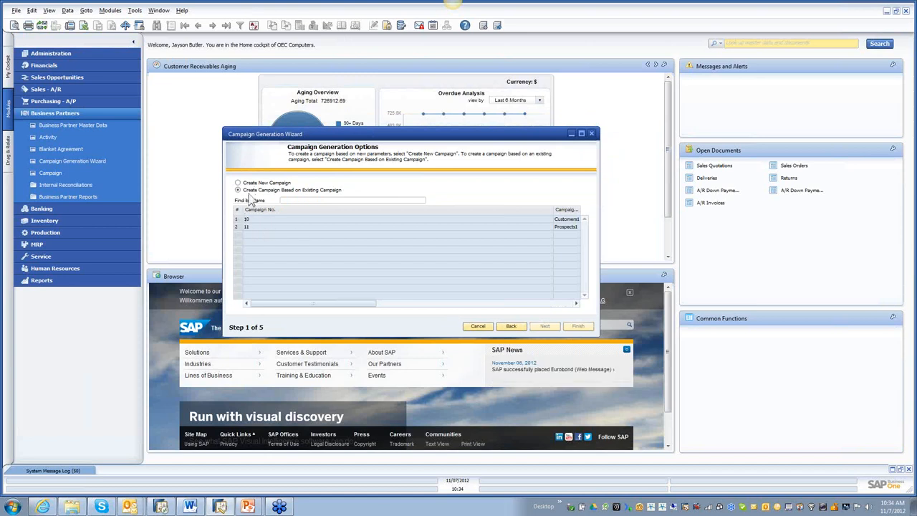
pyautogui.click(238, 184)
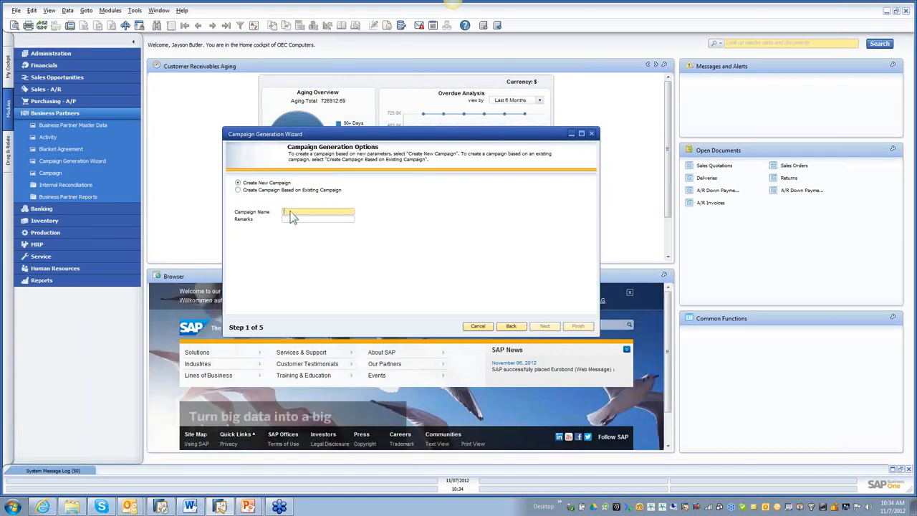
pyautogui.write('Customers')
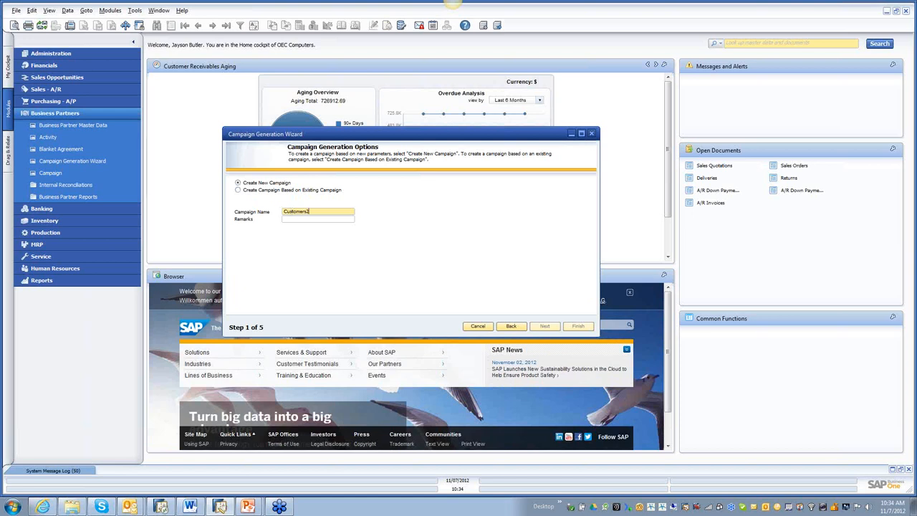
pyautogui.tripleClick(318, 210)
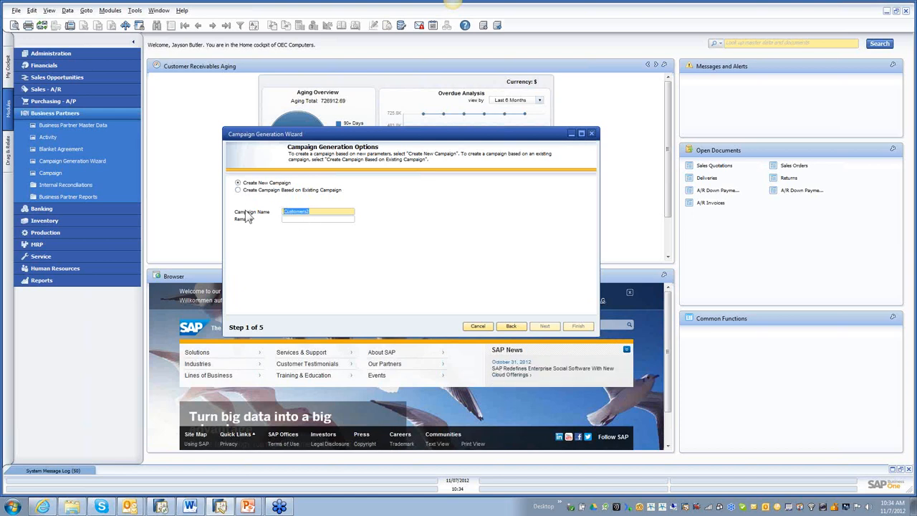
pyautogui.click(318, 219)
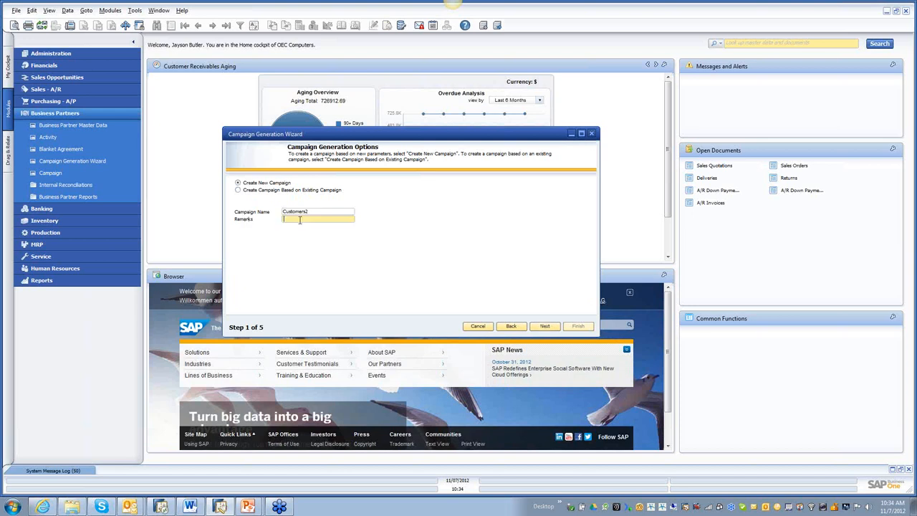
pyautogui.write('Customers2')
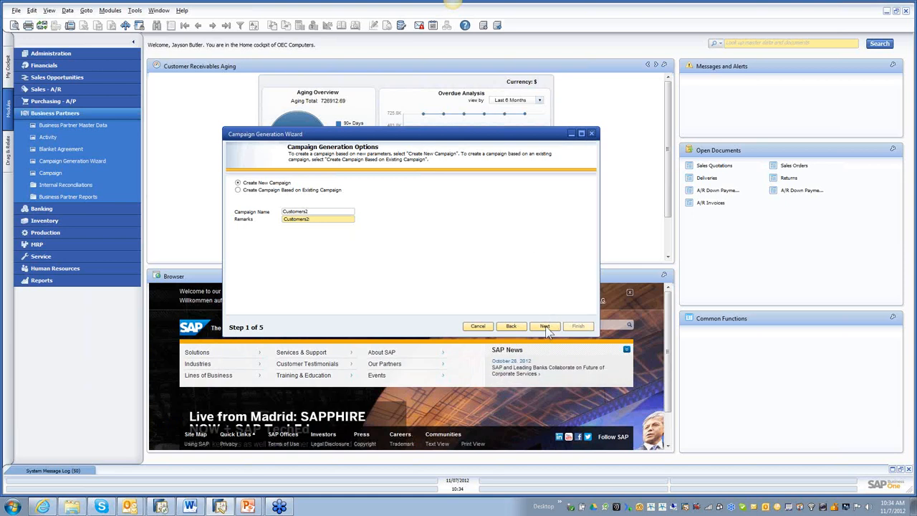
# Advance to step 2 of 5 and set the campaign type to E-Mail.
pyautogui.click(545, 327)
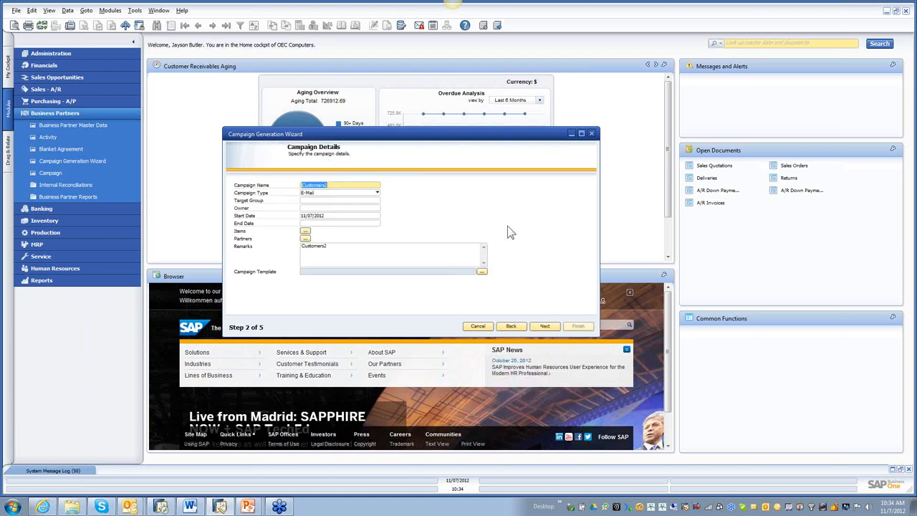
pyautogui.moveTo(365, 198)
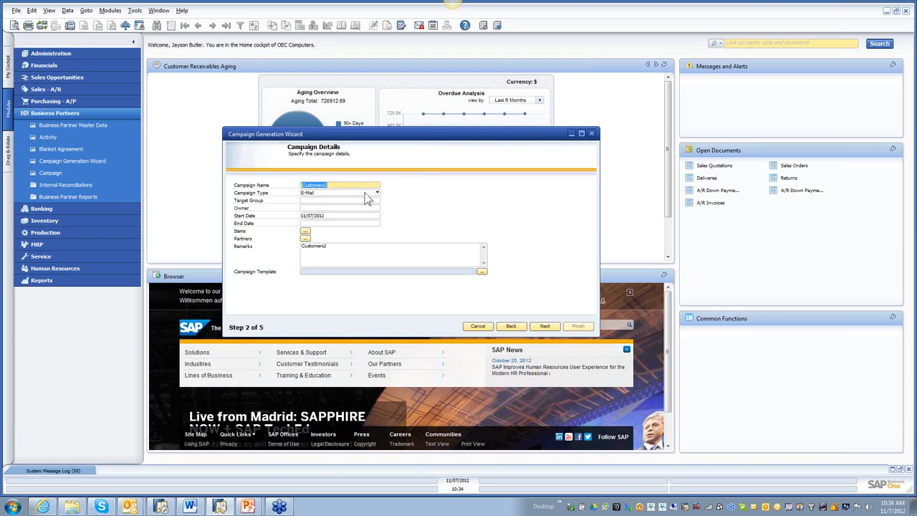
pyautogui.click(375, 192)
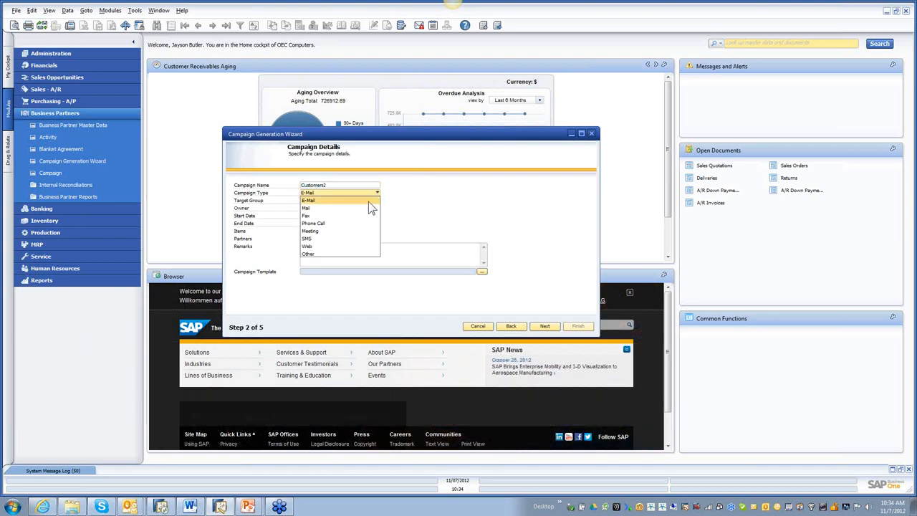
pyautogui.click(308, 200)
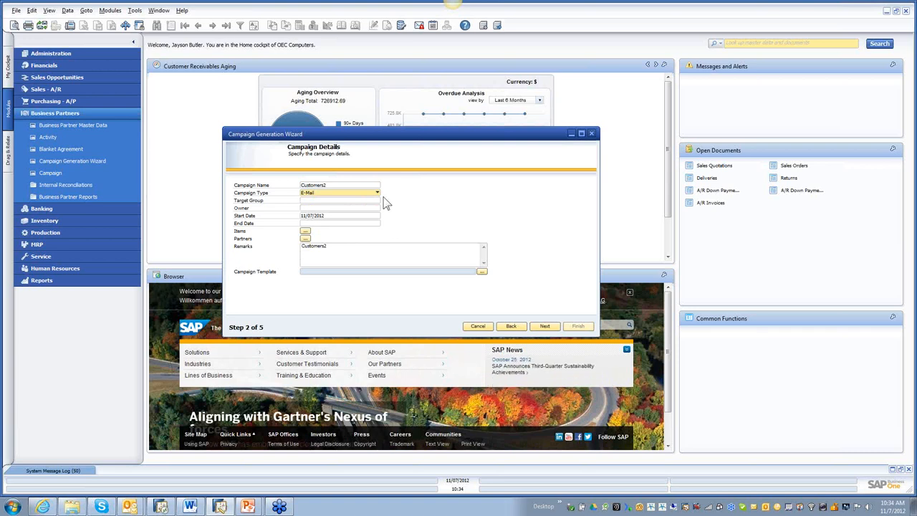
pyautogui.click(376, 192)
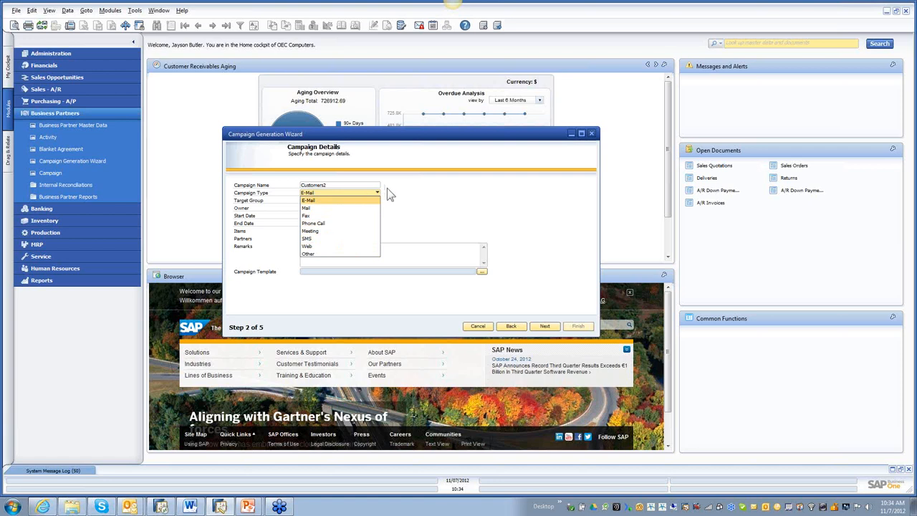
pyautogui.moveTo(398, 195)
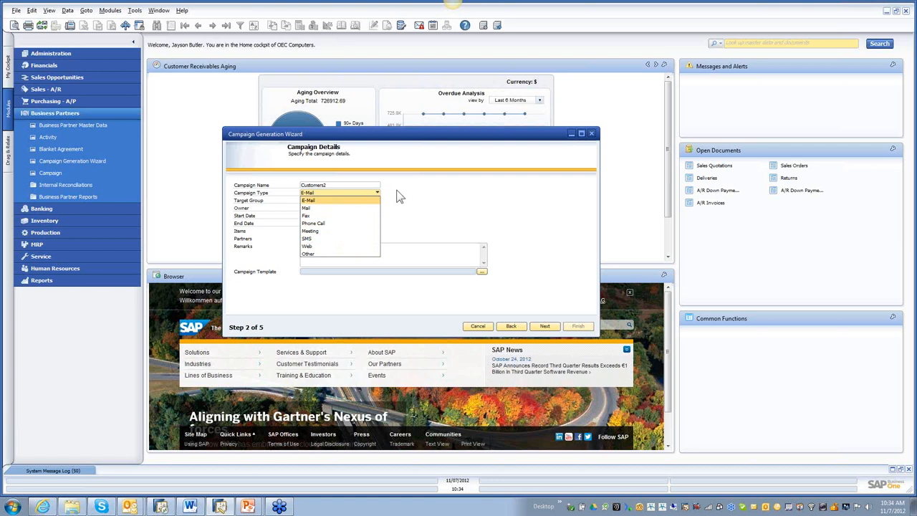